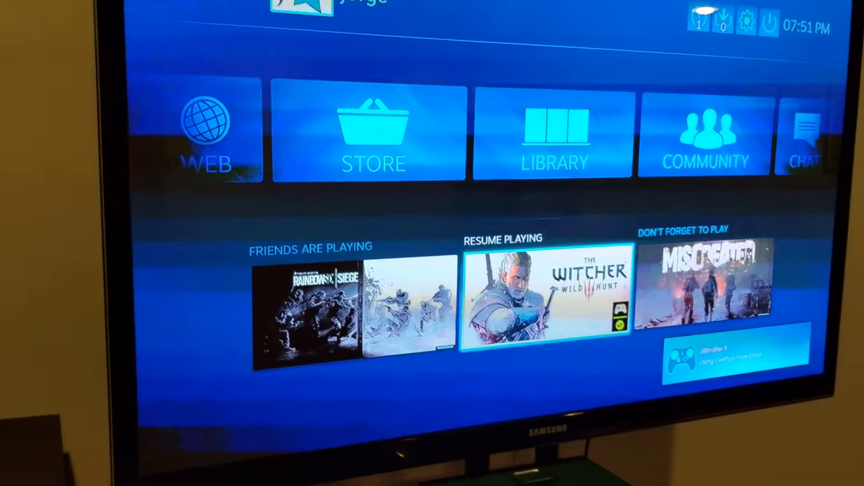
# Select The Witcher 3 tile under Resume Playing to reach its game page
pyautogui.click(547, 297)
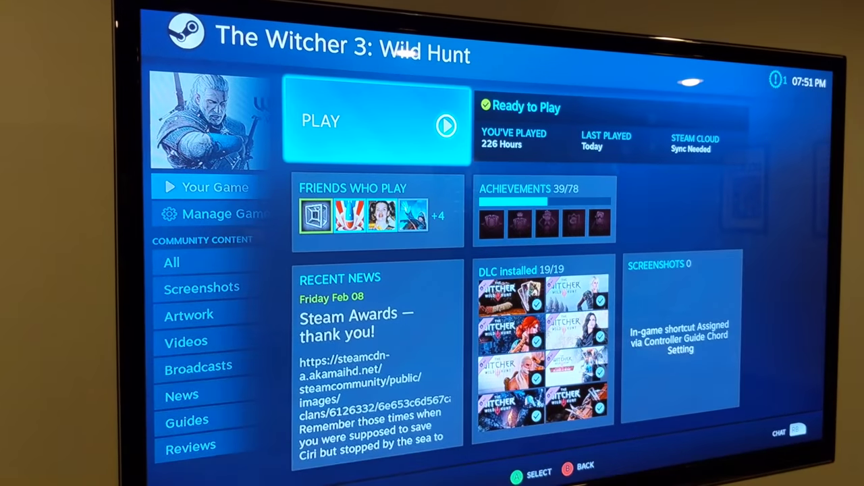
# Launch The Witcher 3 with Play, then choose Continue to resume the latest save
pyautogui.click(375, 124)
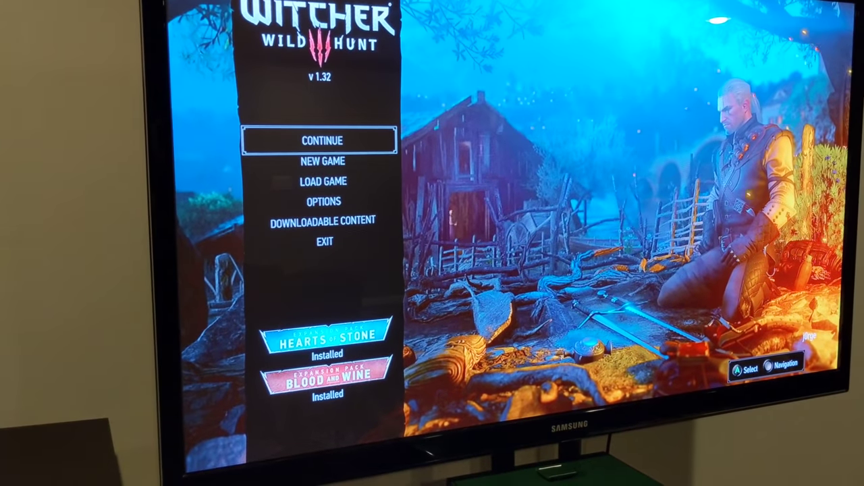
pyautogui.click(322, 141)
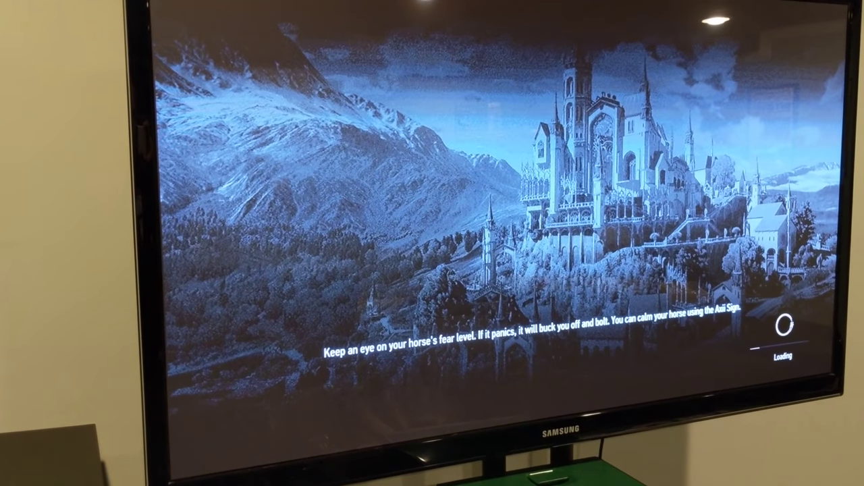